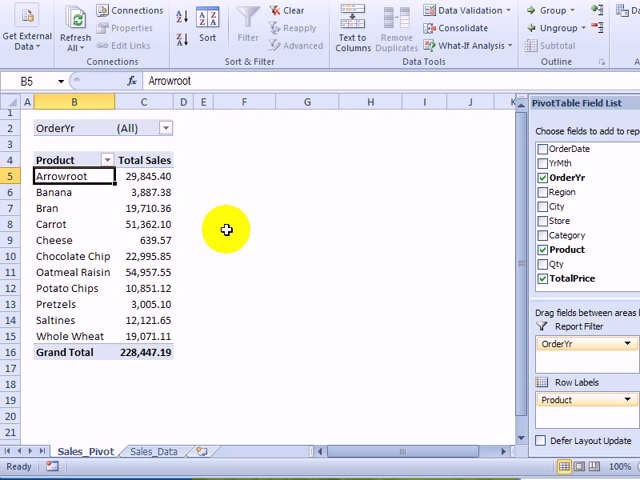
mouse_move(72, 176)
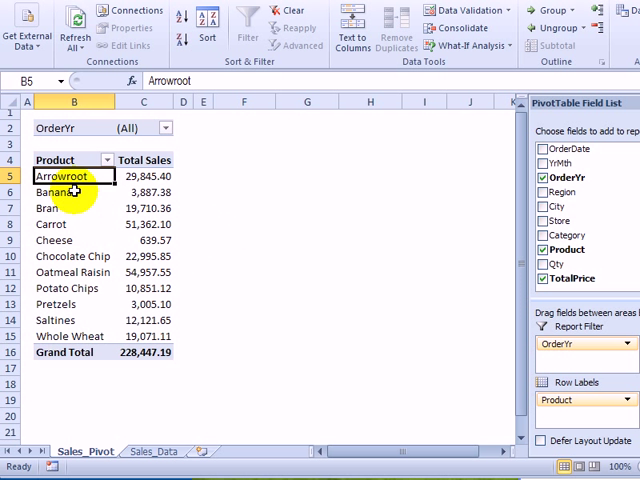
mouse_move(82, 176)
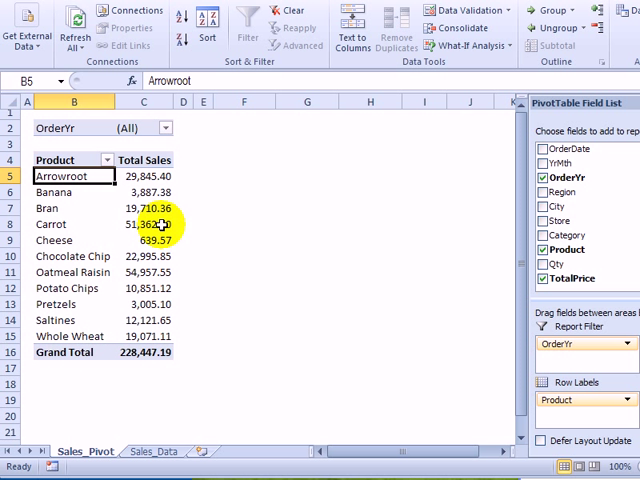
- Check the Order Year filter choices and leave them unchanged
left_click(164, 128)
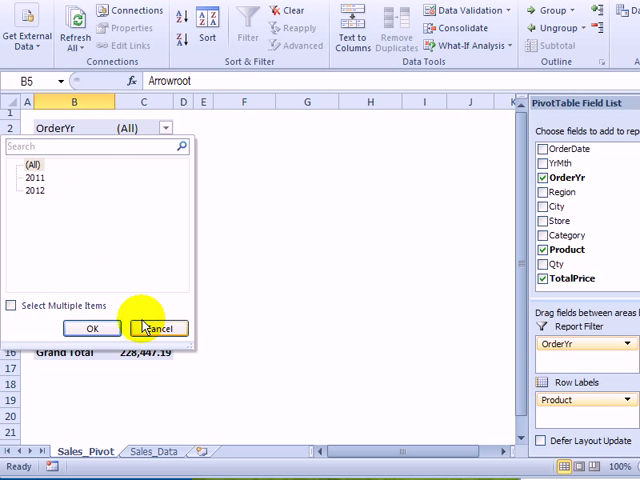
left_click(156, 328)
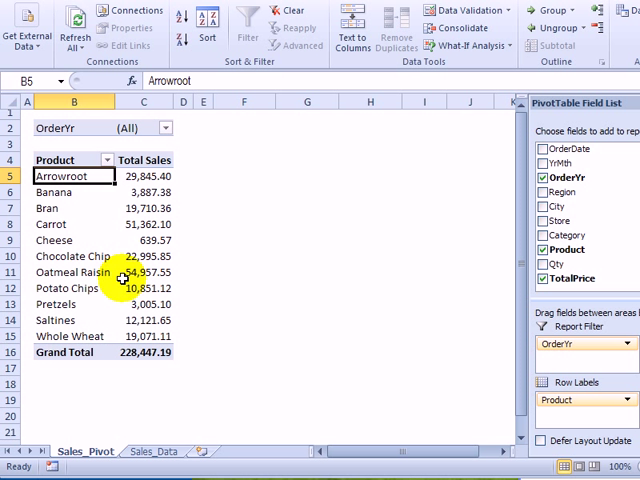
mouse_move(144, 176)
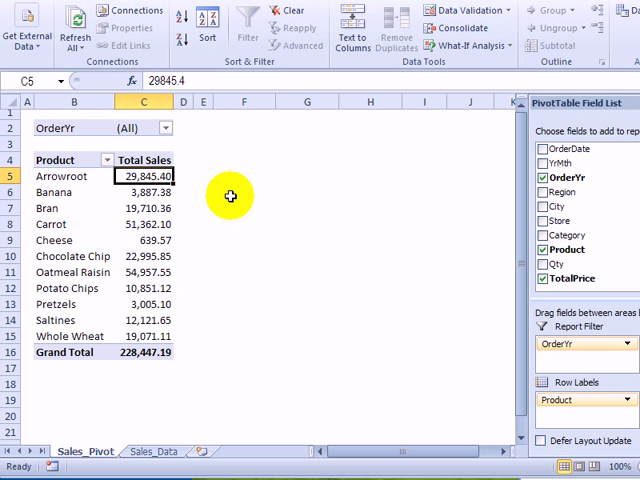
mouse_move(184, 38)
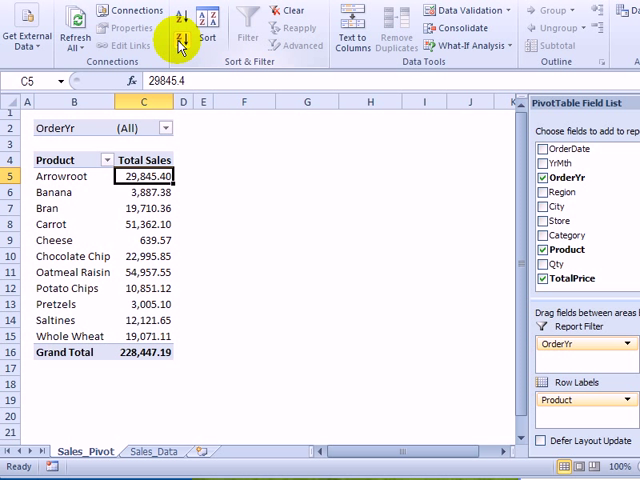
- Sort products by total sales largest first, then restore alphabetical order and show Product sort/filter options
left_click(184, 38)
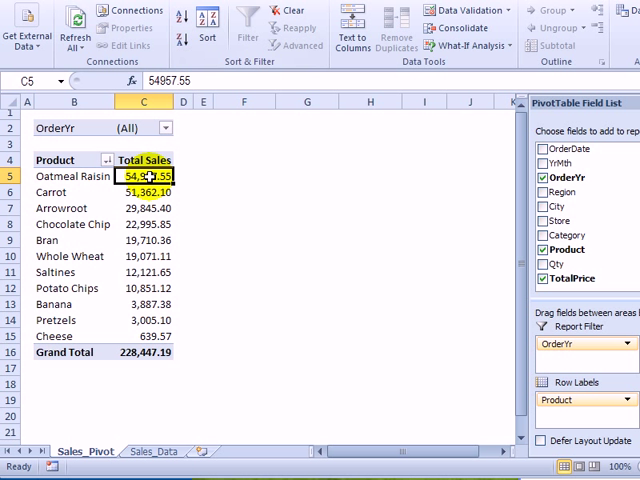
mouse_move(148, 330)
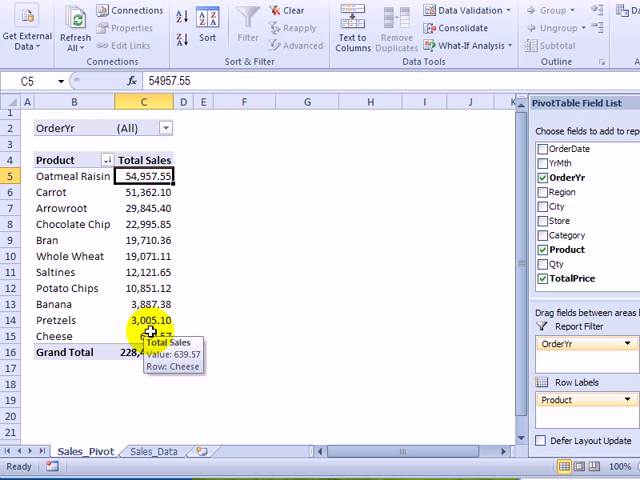
mouse_move(144, 336)
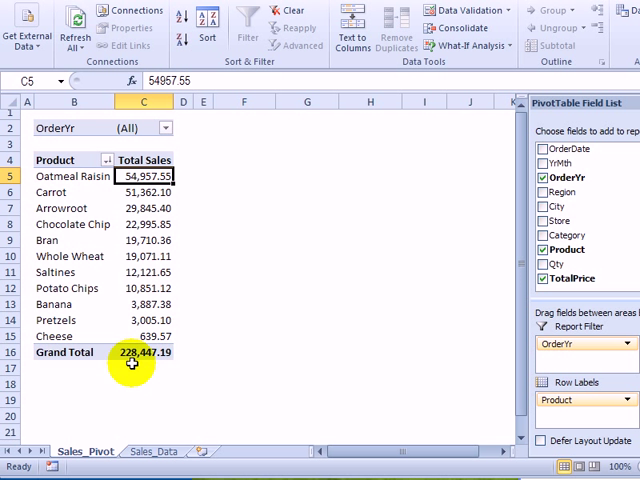
mouse_move(86, 194)
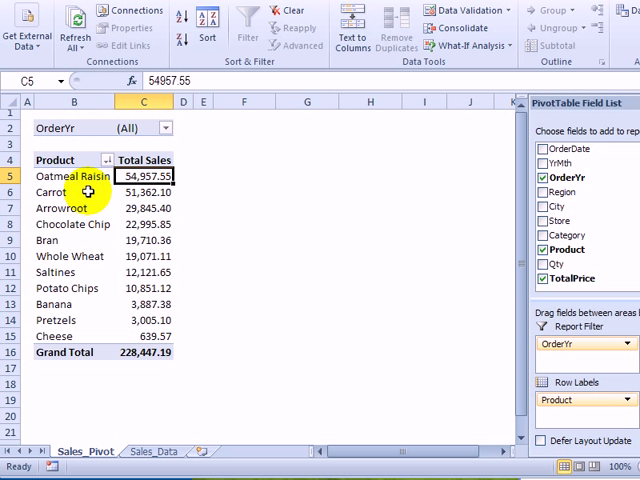
mouse_move(192, 174)
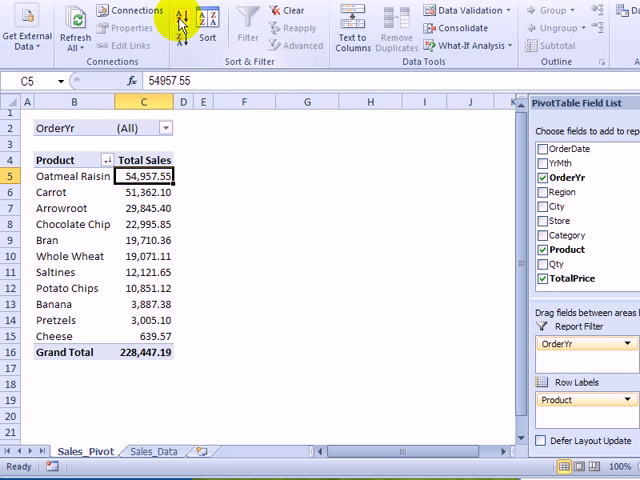
left_click(180, 20)
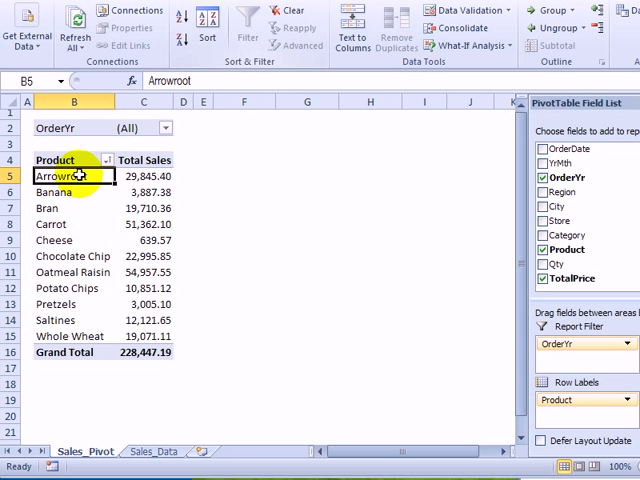
left_click(108, 160)
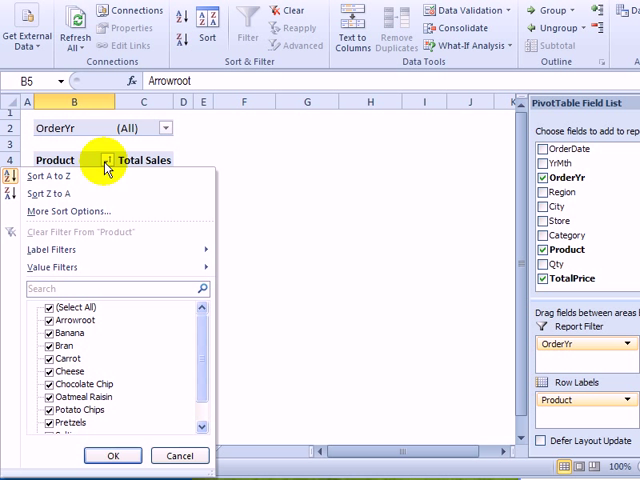
- Apply a Top 3 items by Total Sales value filter to the Product field
left_click(52, 268)
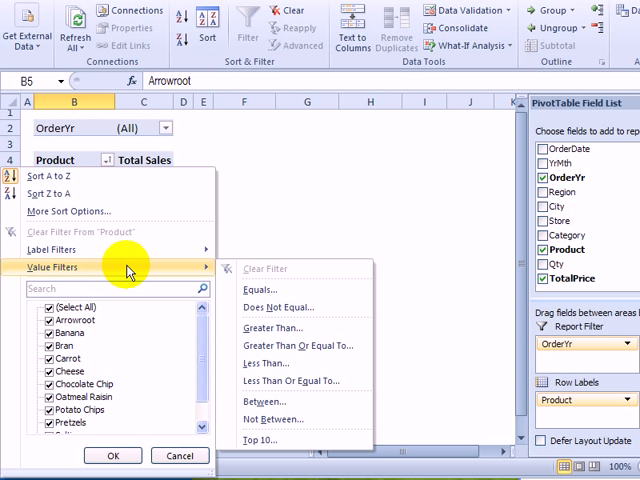
mouse_move(268, 448)
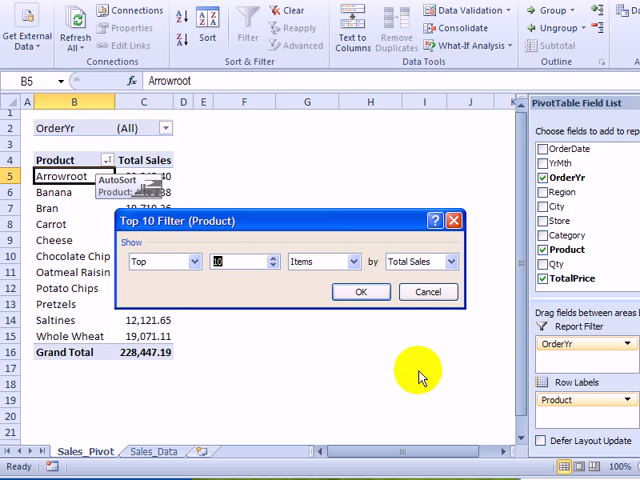
type("3")
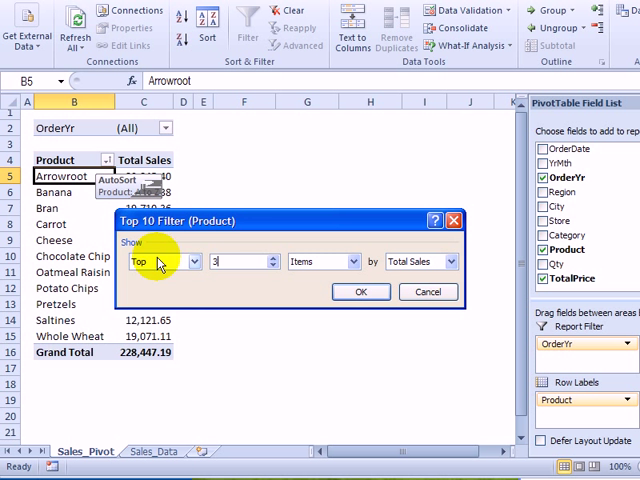
mouse_move(396, 260)
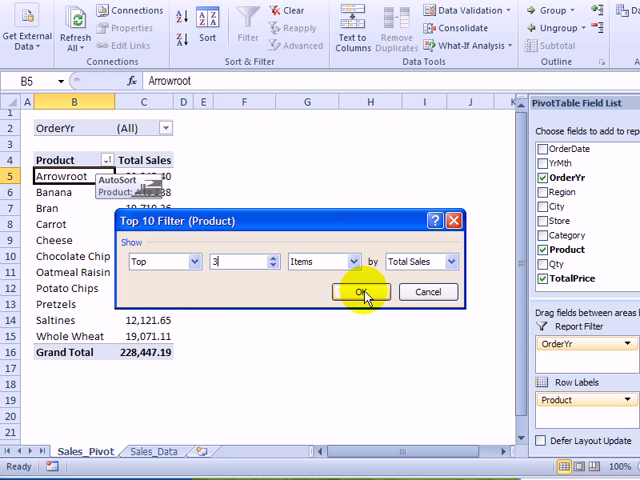
left_click(360, 292)
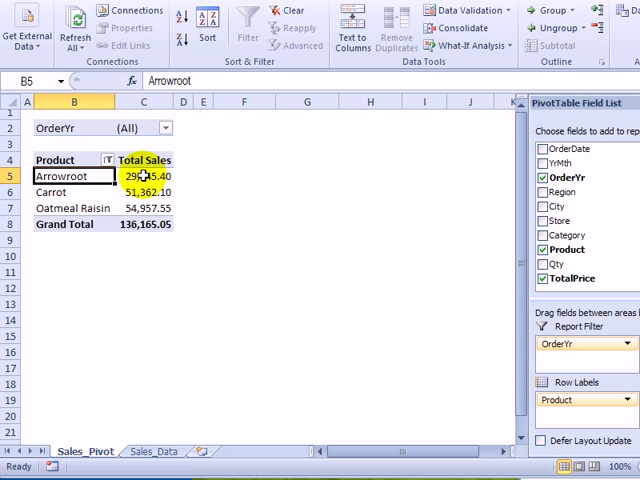
- Sort the top 3 products by Total Sales, largest first
left_click(144, 176)
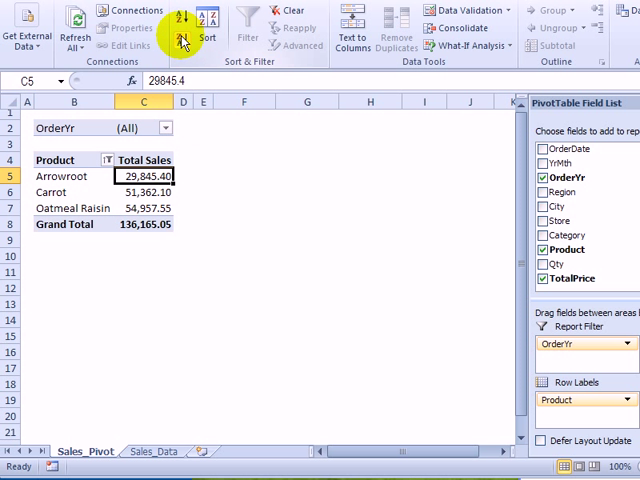
left_click(176, 40)
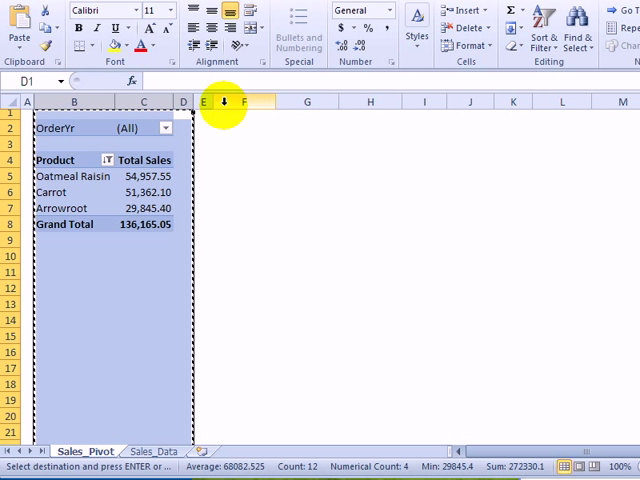
- Paste the copied pivot table at column F beside the original
left_click(244, 116)
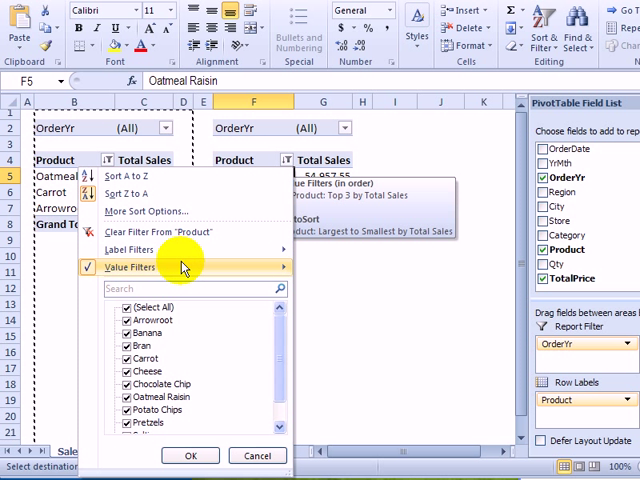
- Filter the copy's products to the Bottom items summing to 136,000 by Total Sales
left_click(132, 268)
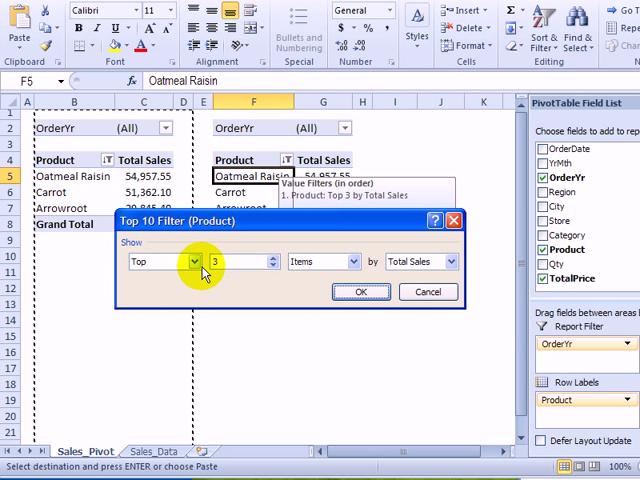
left_click(192, 260)
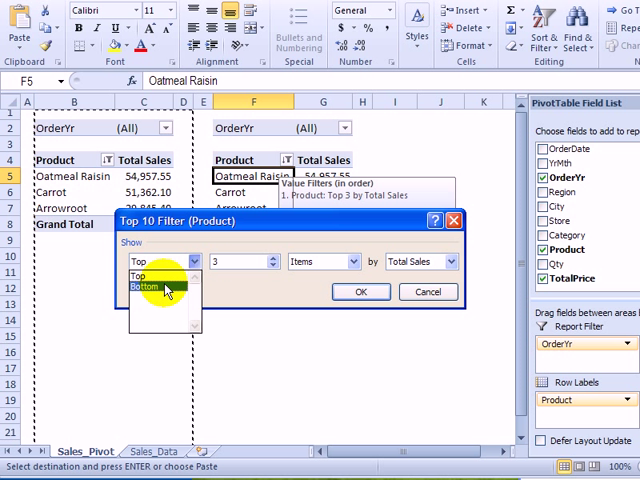
left_click(150, 288)
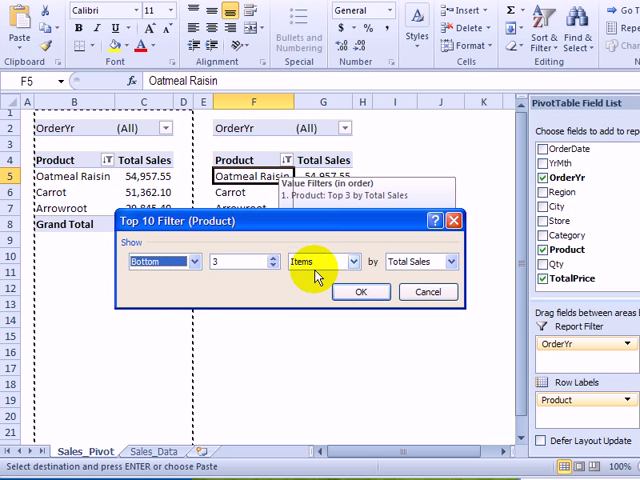
left_click(352, 260)
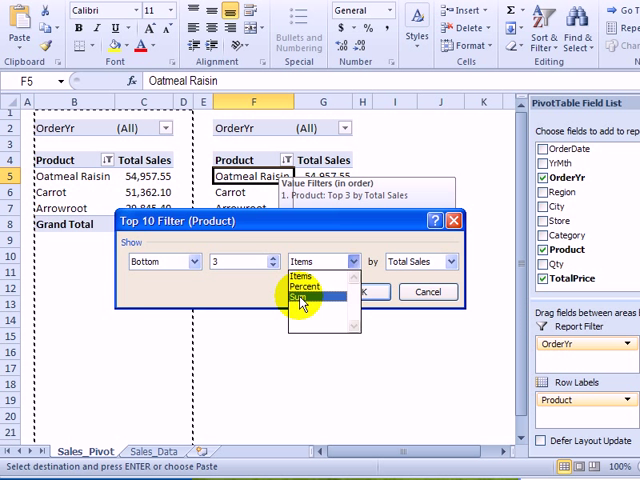
left_click(308, 298)
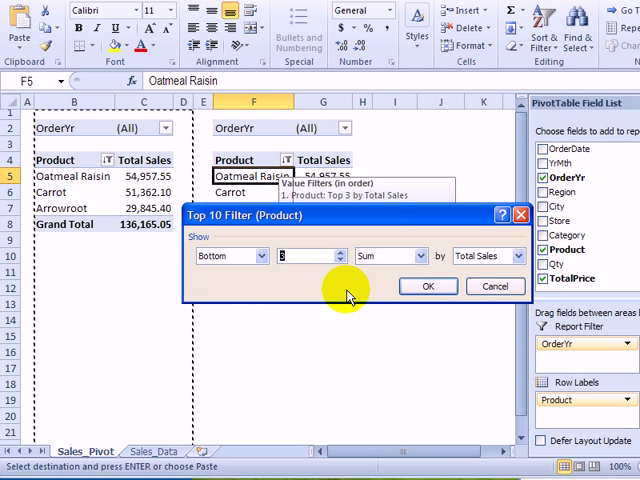
type("136000")
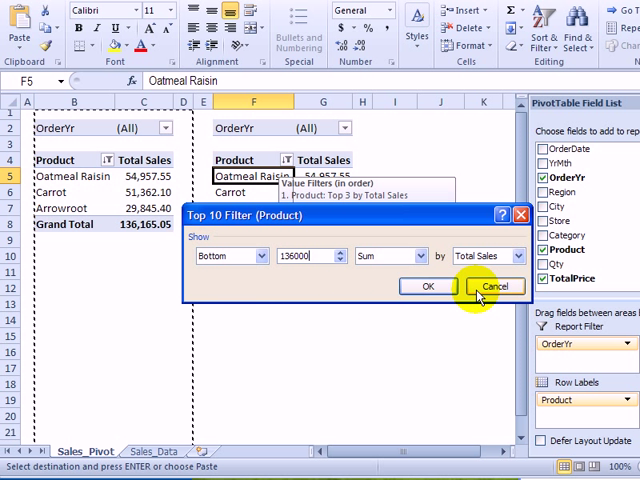
mouse_move(428, 286)
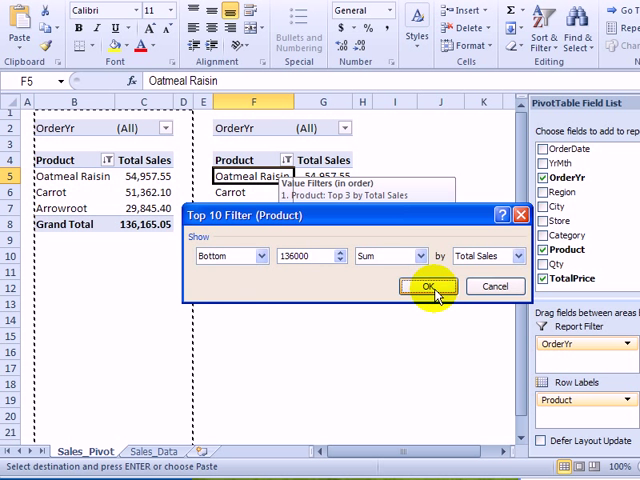
left_click(428, 286)
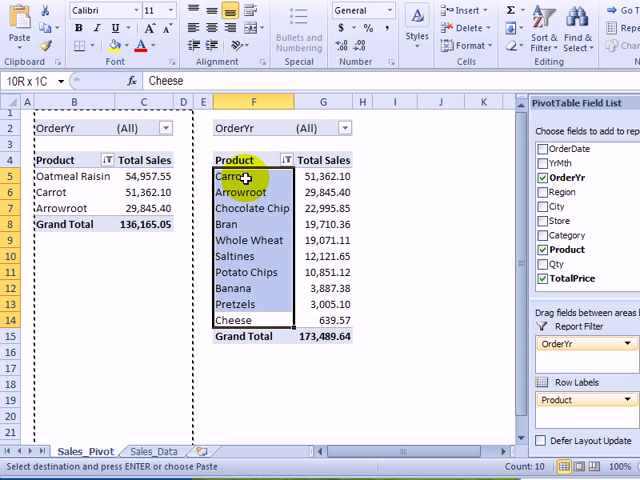
left_click(236, 320)
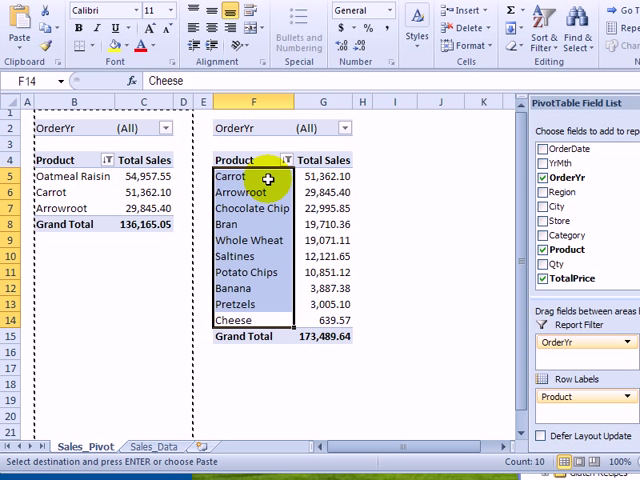
mouse_move(310, 318)
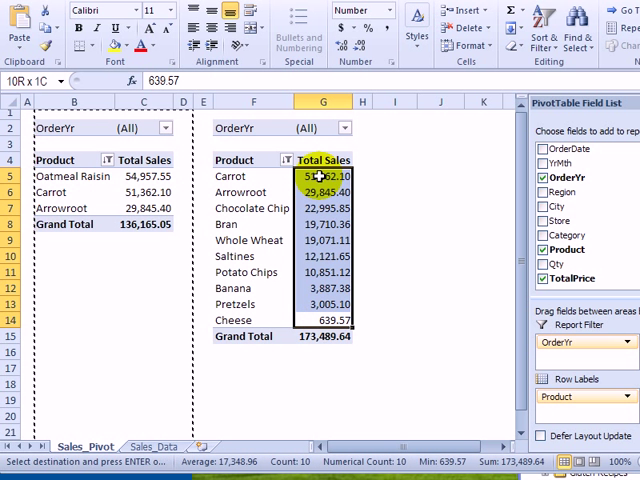
left_click(324, 320)
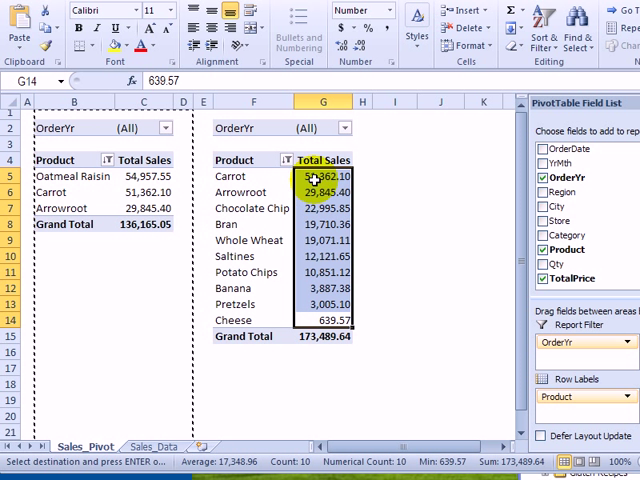
mouse_move(330, 304)
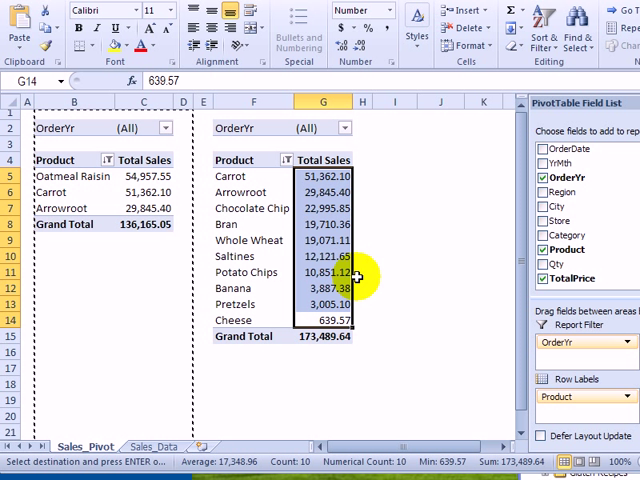
mouse_move(18, 196)
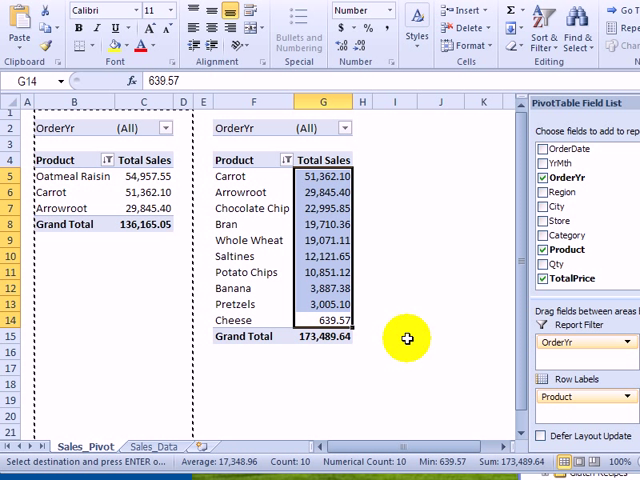
mouse_move(424, 382)
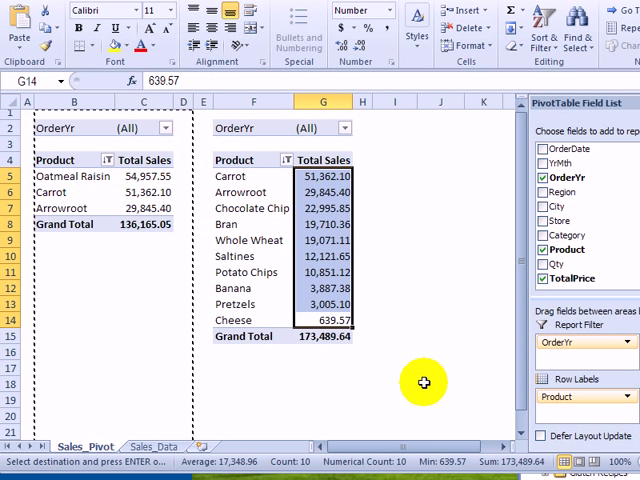